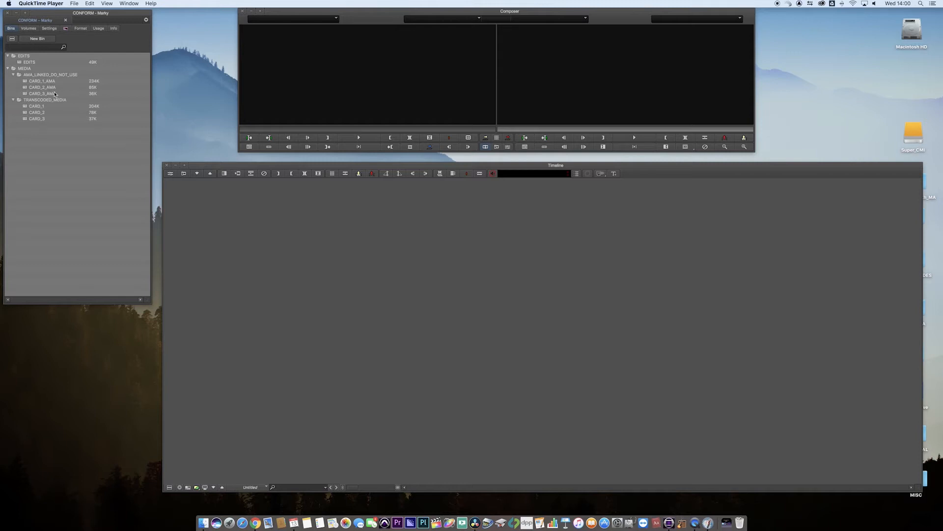
{"action": "mouse_move", "coordinate": [55, 112]}
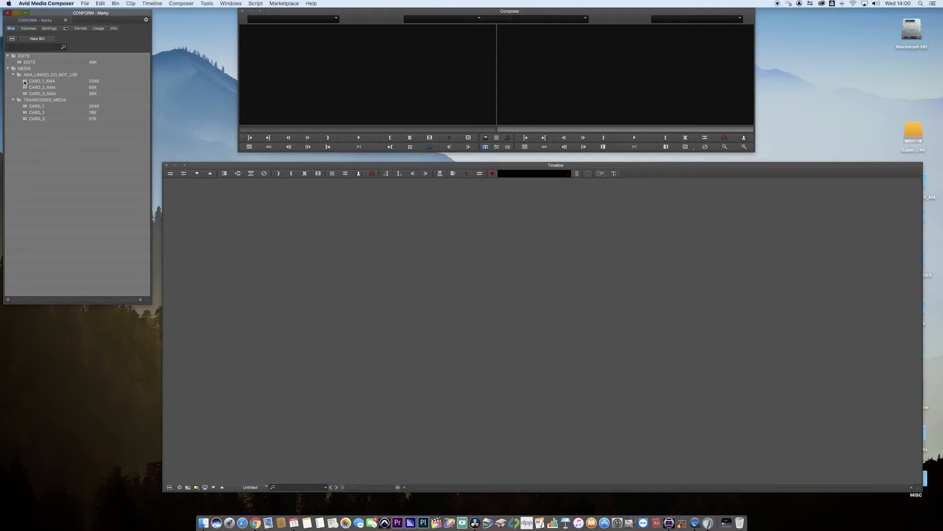
Bring up the Source Browser from the empty CARD_3_AMA bin after checking CARD_1_AMA.
{"action": "double_click", "coordinate": [41, 80]}
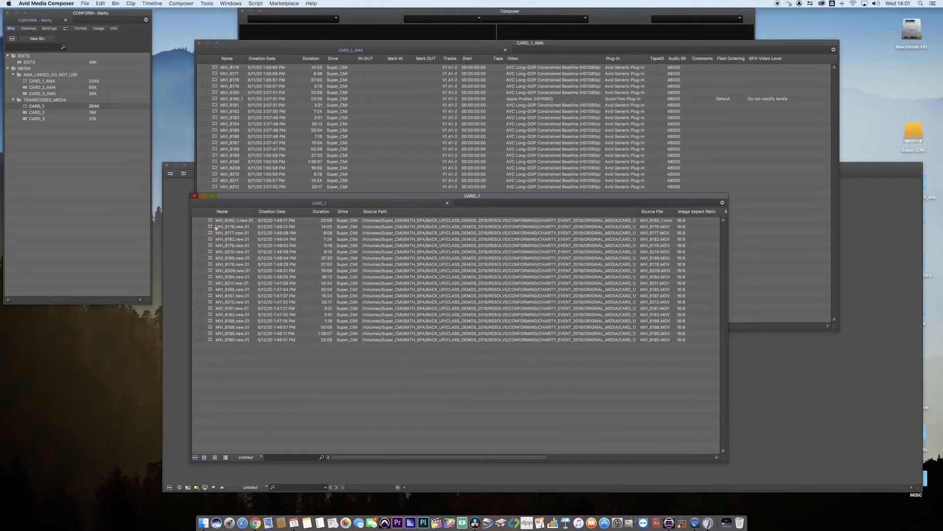
{"action": "mouse_move", "coordinate": [211, 344]}
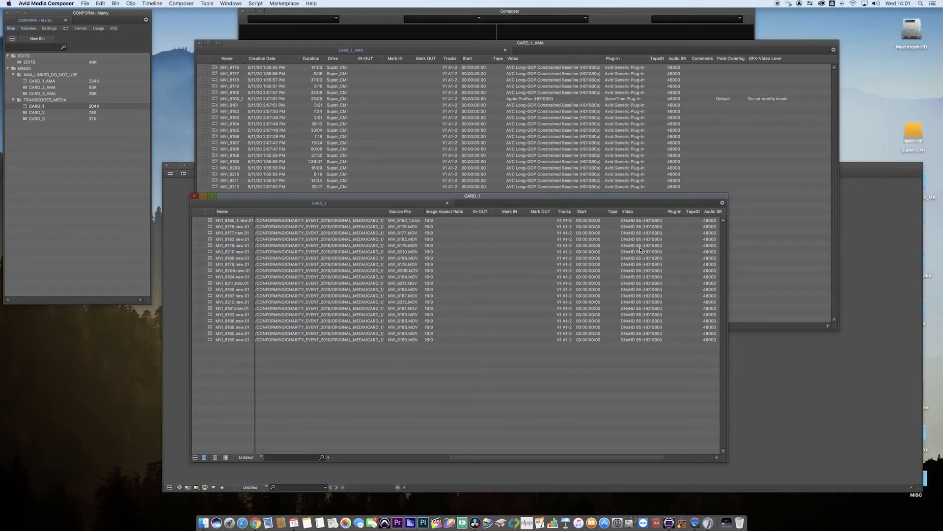
{"action": "mouse_move", "coordinate": [409, 214]}
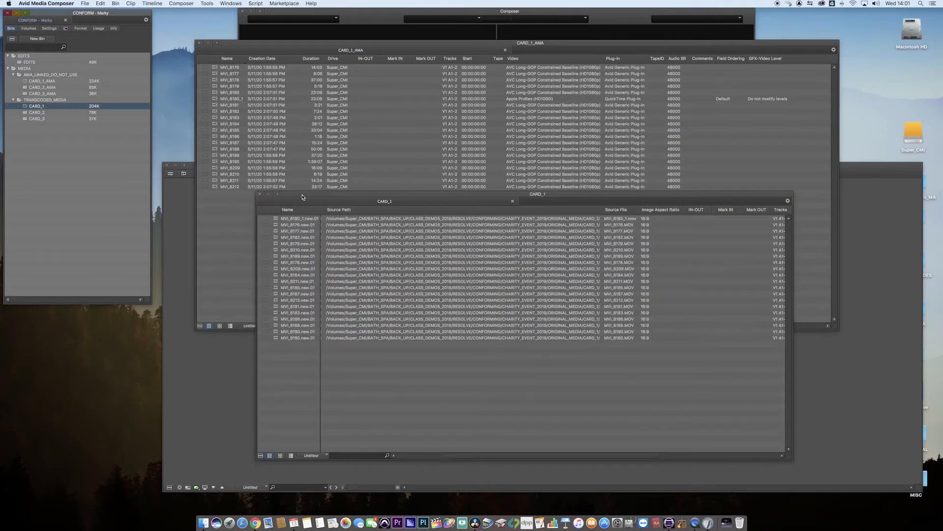
{"action": "left_click_drag", "start_coordinate": [384, 201], "coordinate": [513, 95]}
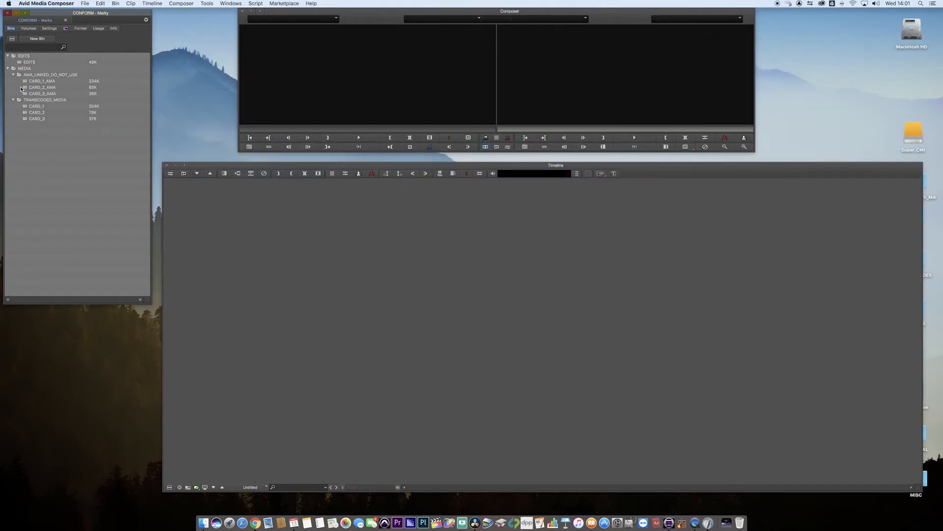
{"action": "double_click", "coordinate": [42, 86]}
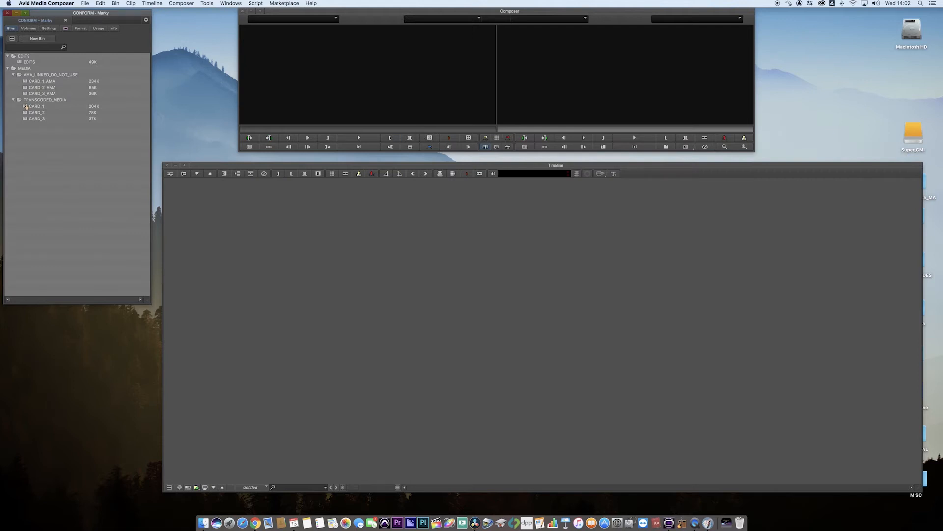
{"action": "right_click", "coordinate": [289, 187]}
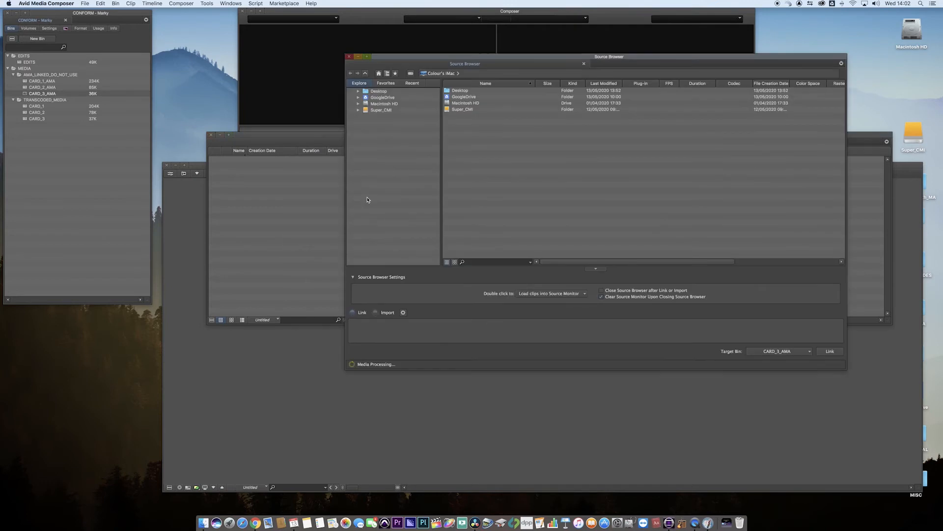
Expand Super_CMI > BATH_SPA > RESOLVE > CONFORMING in the Explore tree.
{"action": "left_click", "coordinate": [359, 109]}
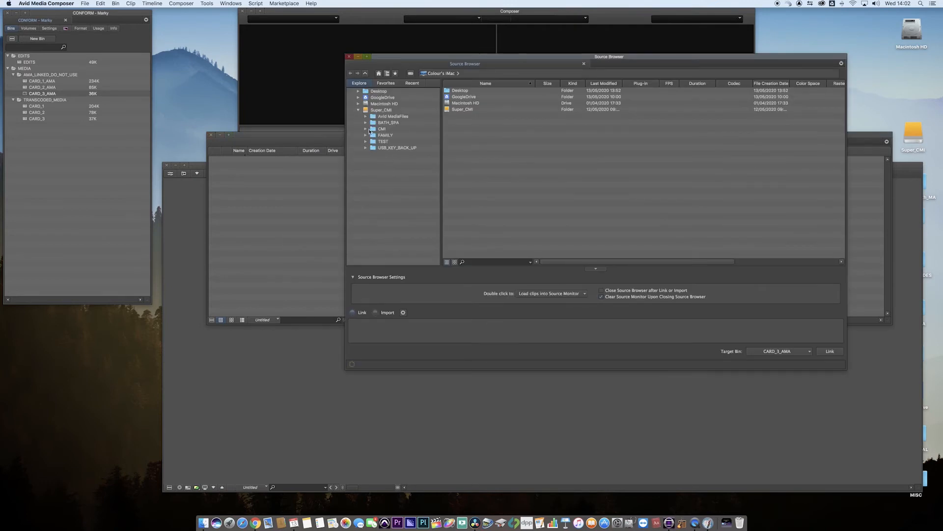
{"action": "left_click", "coordinate": [366, 123]}
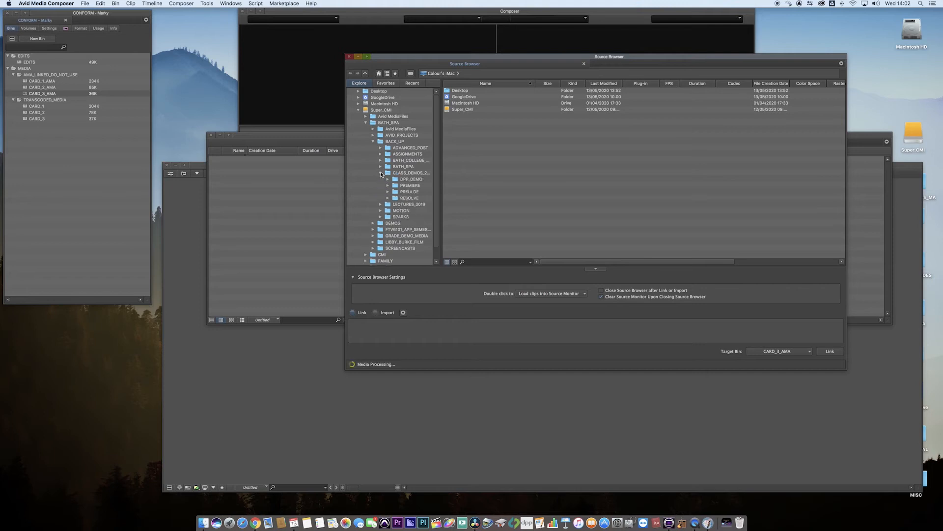
{"action": "left_click", "coordinate": [388, 198]}
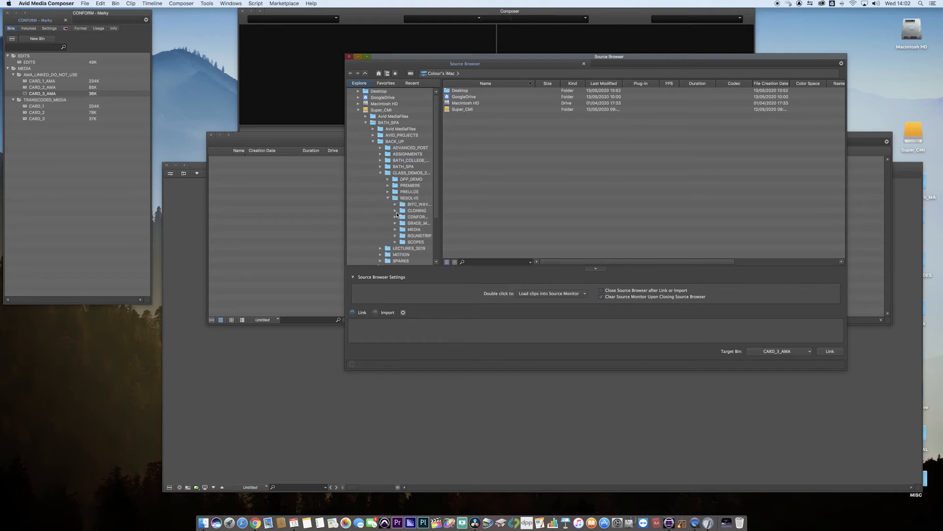
{"action": "left_click", "coordinate": [395, 216]}
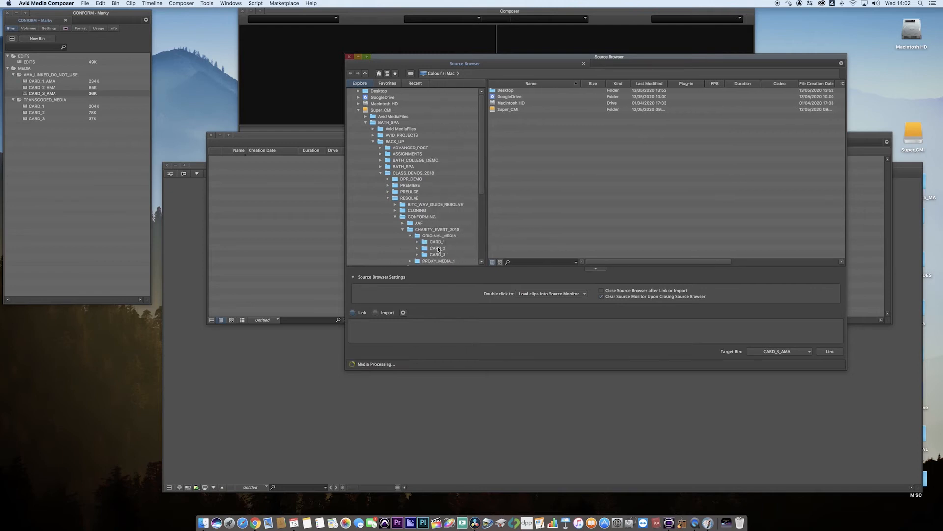
Show the CARD_3 folder's MOV clips and select the first three.
{"action": "left_click", "coordinate": [437, 253]}
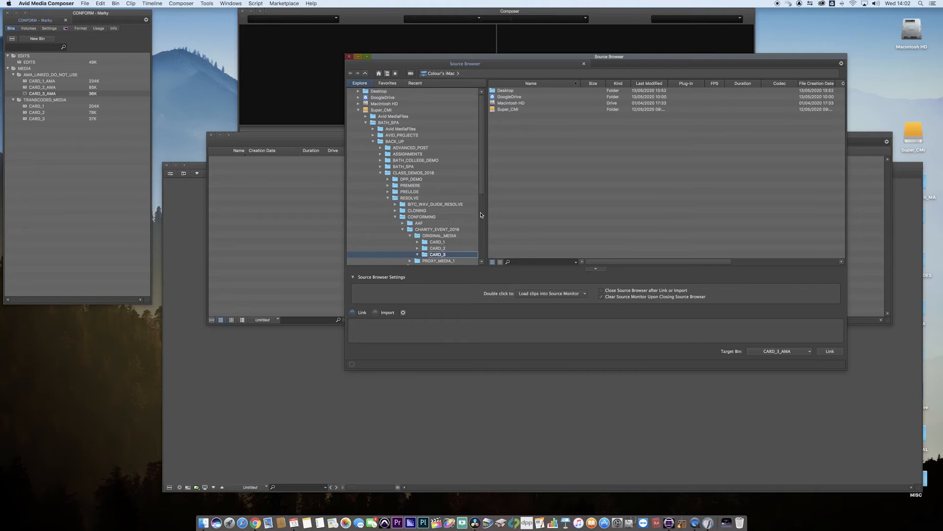
{"action": "left_click", "coordinate": [409, 247]}
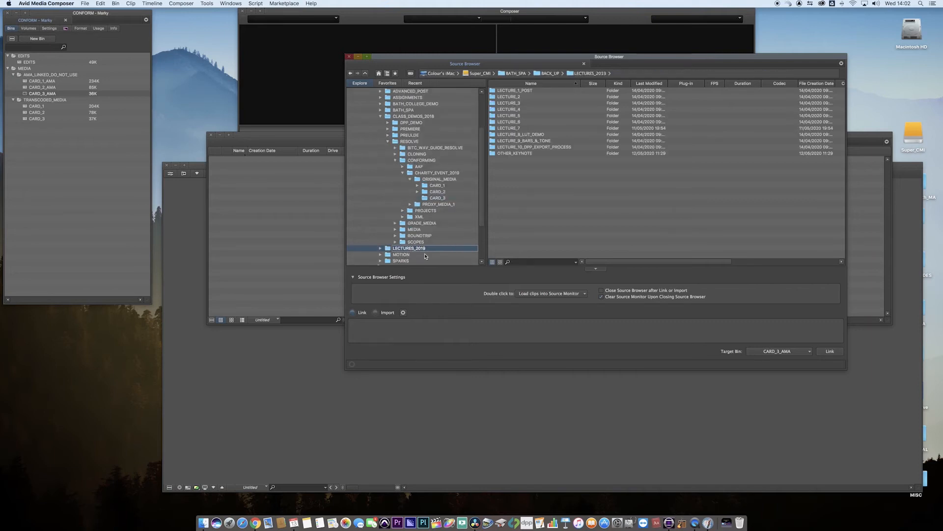
{"action": "left_click", "coordinate": [437, 197]}
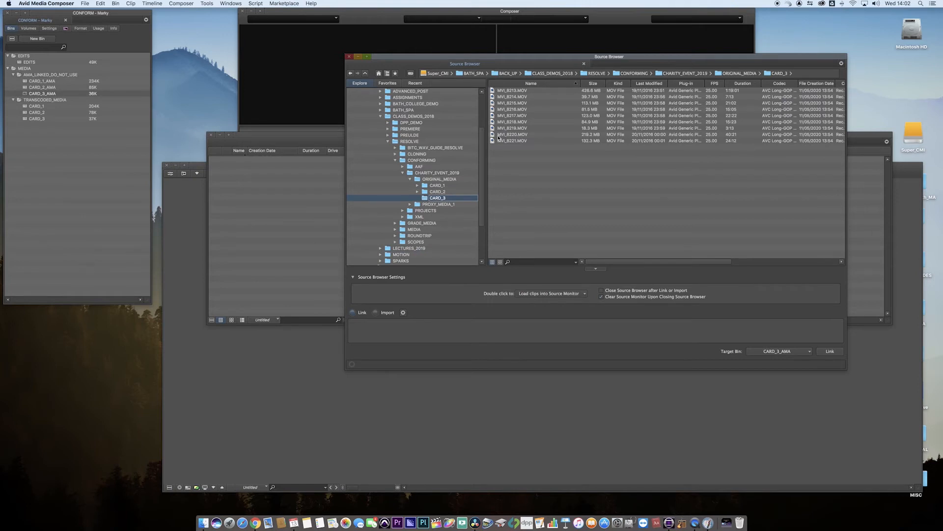
{"action": "mouse_move", "coordinate": [527, 115]}
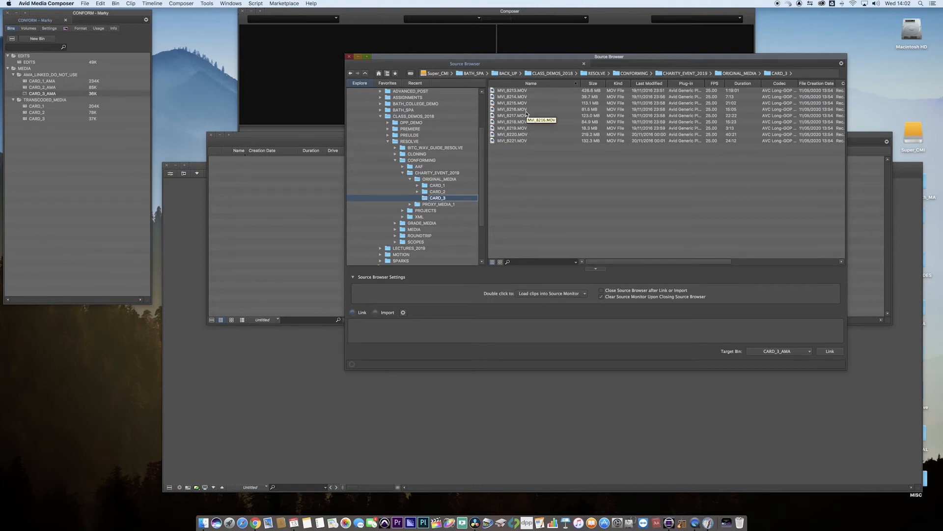
{"action": "left_click", "coordinate": [518, 102]}
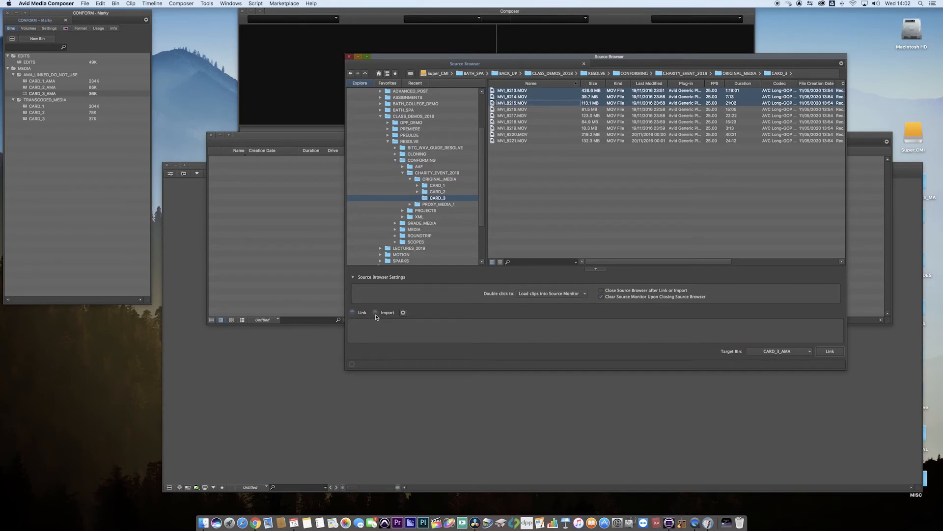
Link MVI_8213, MVI_8214 and MVI_8215 into CARD_3_AMA and load MVI_8215 in the Source monitor.
{"action": "left_click", "coordinate": [352, 313]}
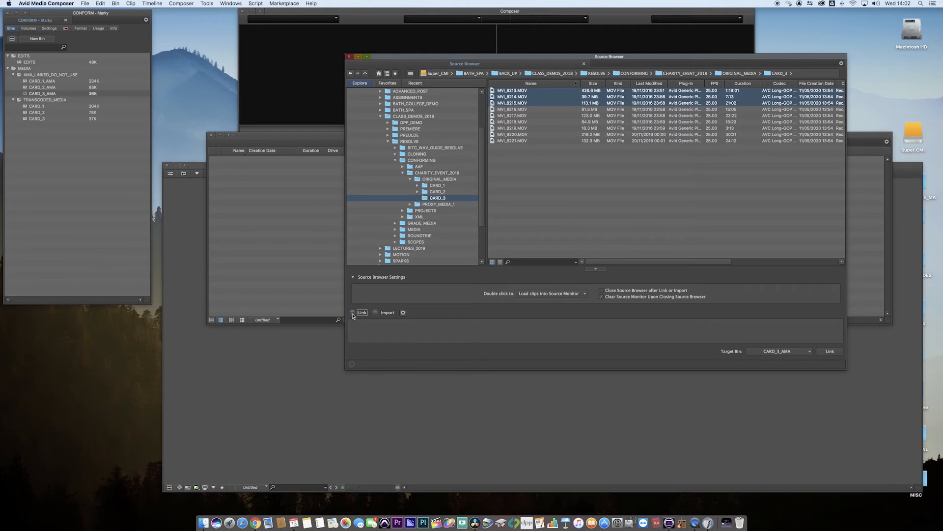
{"action": "left_click", "coordinate": [375, 312]}
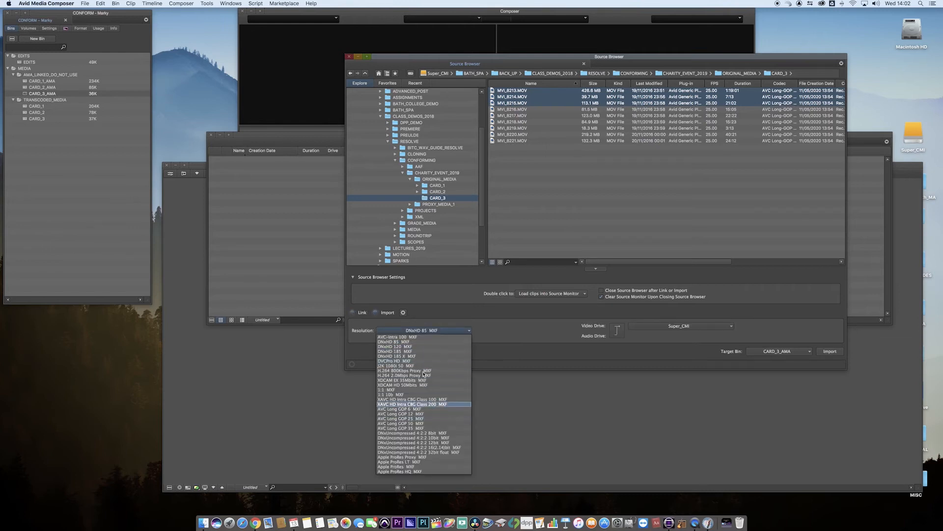
{"action": "left_click", "coordinate": [396, 342]}
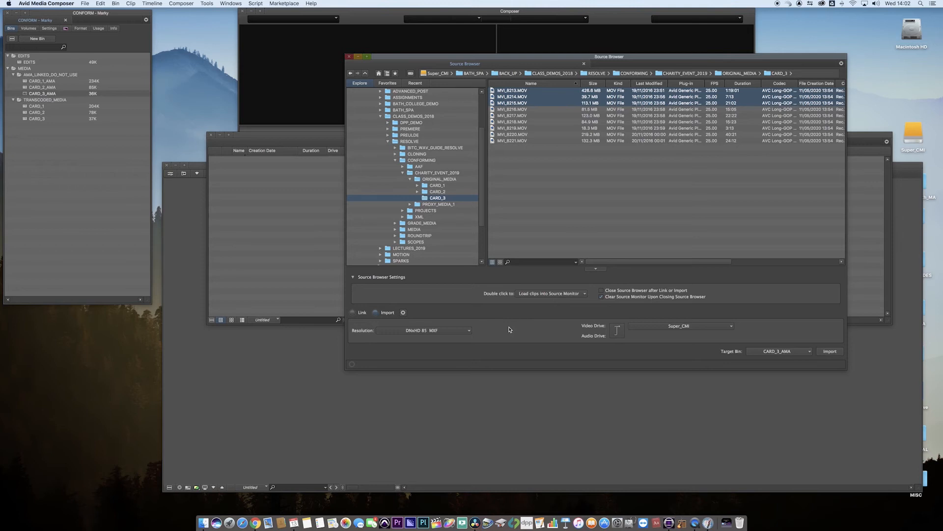
{"action": "left_click", "coordinate": [356, 313]}
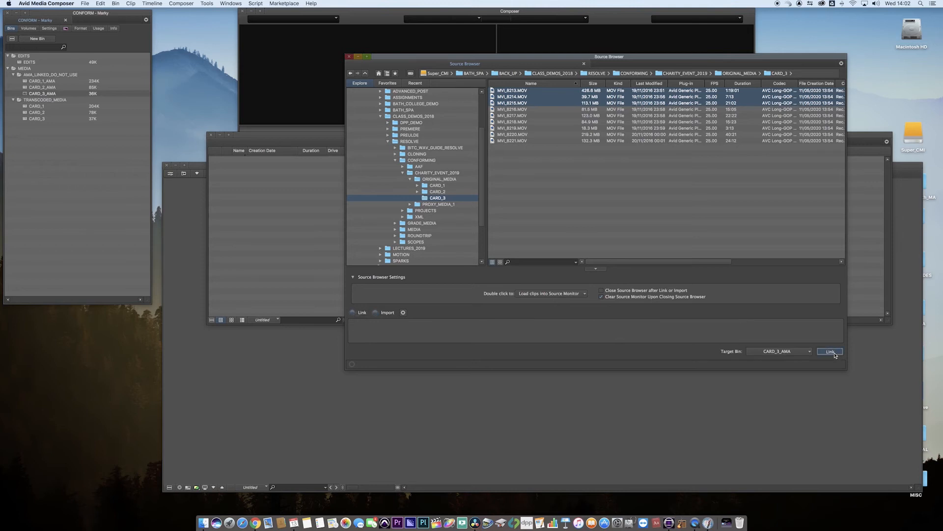
{"action": "left_click", "coordinate": [829, 350]}
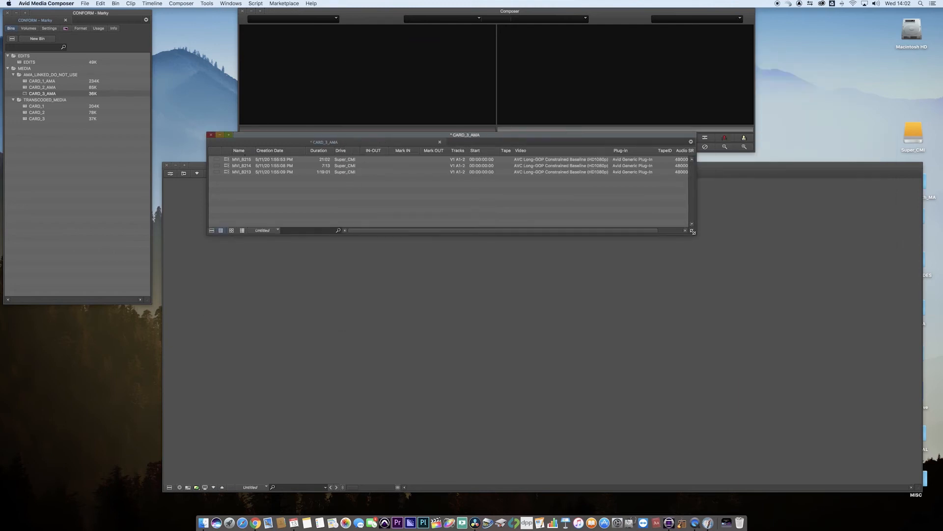
{"action": "double_click", "coordinate": [241, 160]}
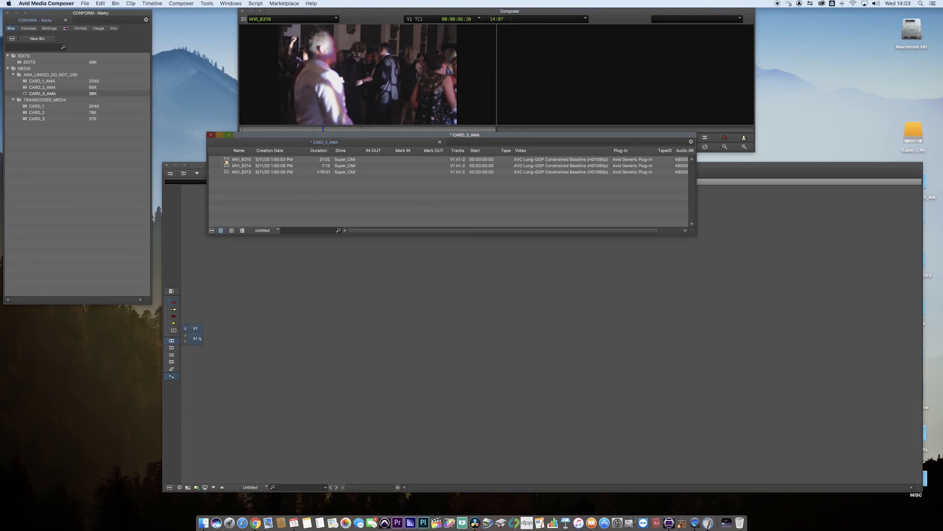
Select all three linked clips in the CARD_3_AMA bin.
{"action": "left_click", "coordinate": [241, 159]}
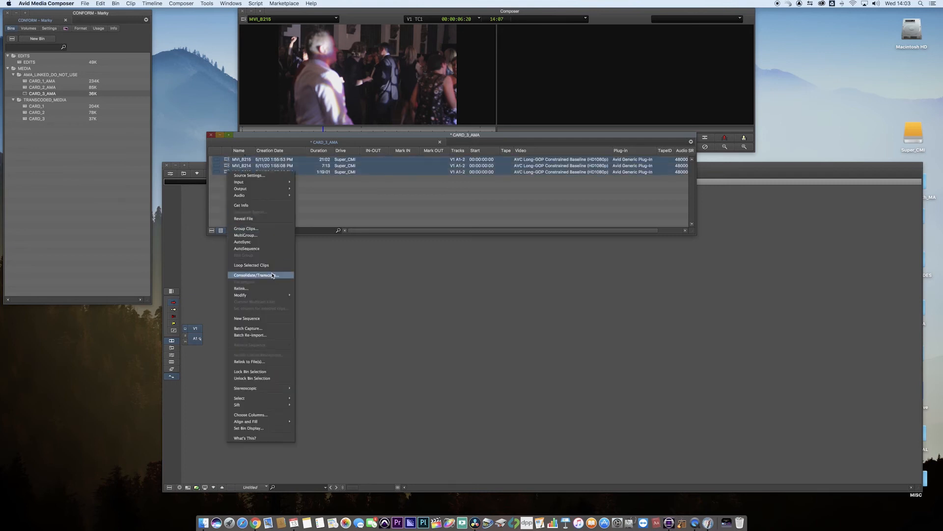
Transcode the three clips to Apple ProRes Proxy MXF on the Super_CMI drive.
{"action": "left_click", "coordinate": [255, 275]}
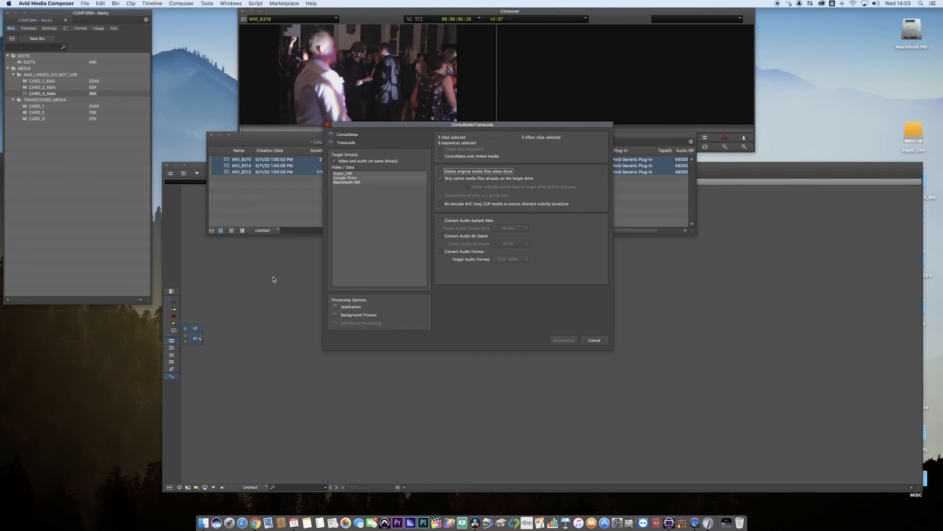
{"action": "left_click", "coordinate": [337, 142]}
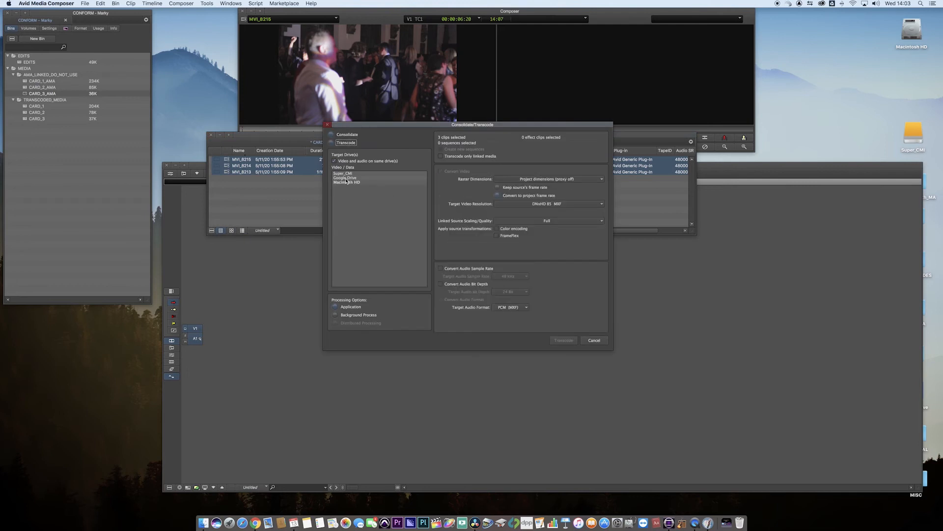
{"action": "left_click", "coordinate": [343, 172]}
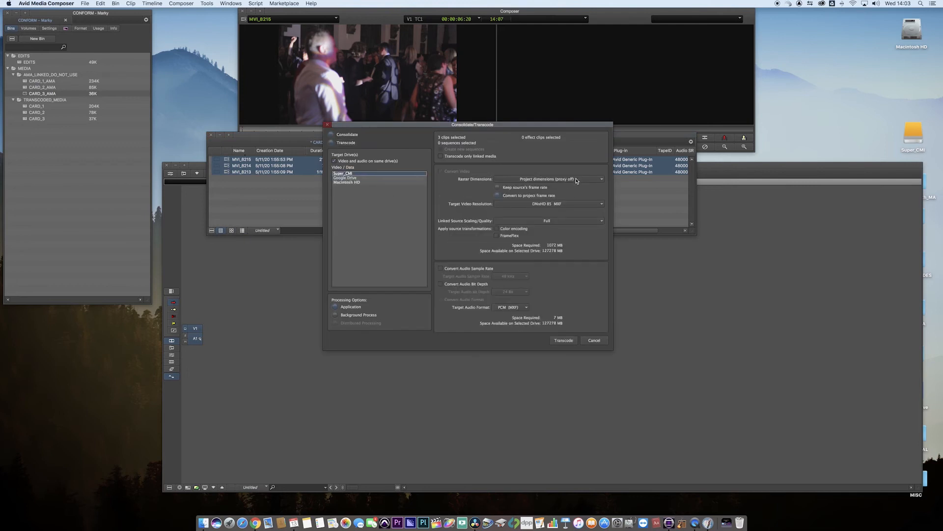
{"action": "left_click", "coordinate": [549, 203]}
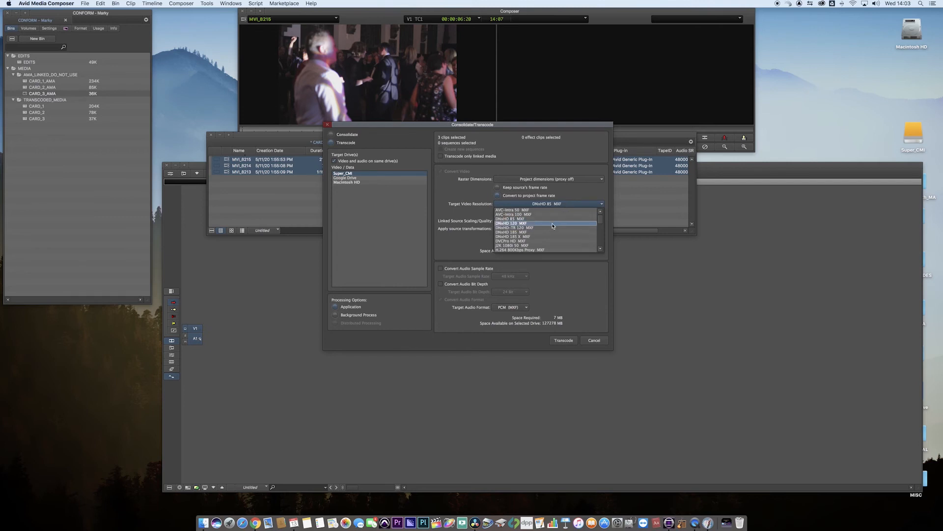
{"action": "mouse_move", "coordinate": [553, 225]}
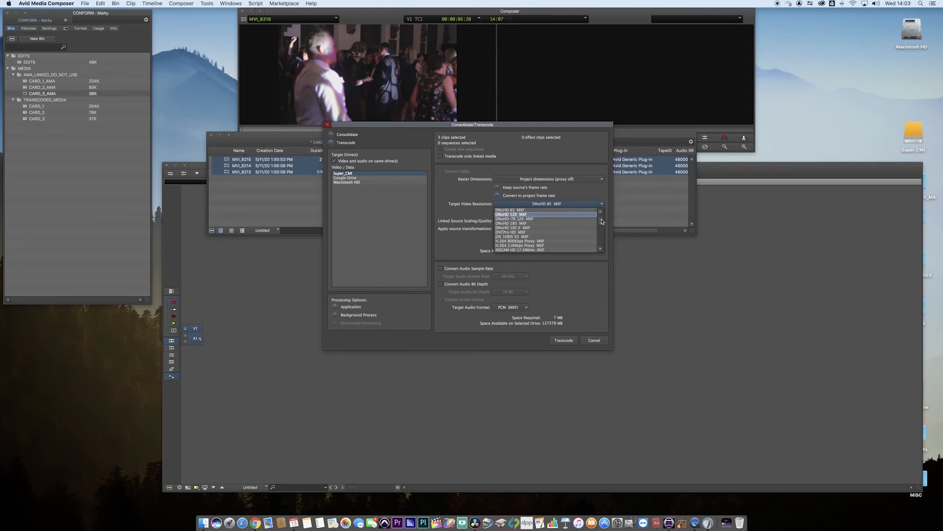
{"action": "scroll", "scroll_direction": "down", "scroll_amount": 3}
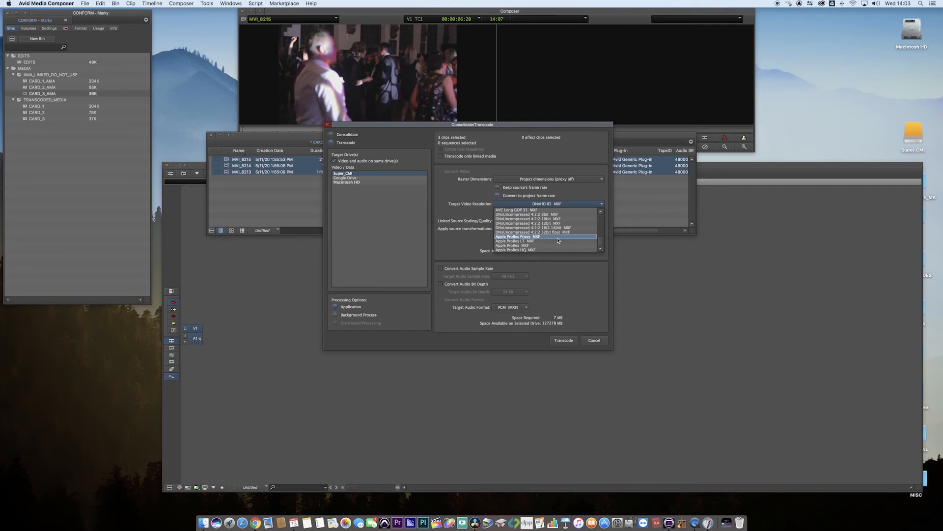
{"action": "left_click", "coordinate": [515, 236]}
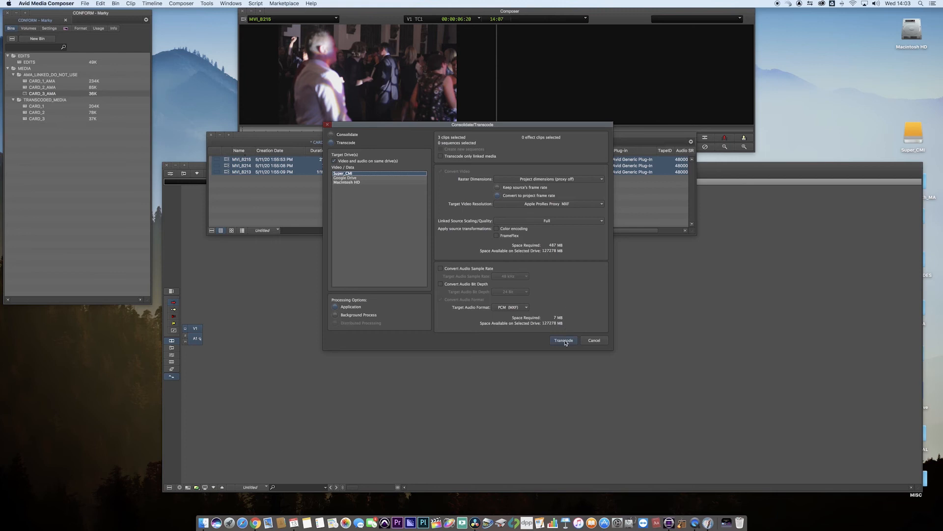
{"action": "left_click", "coordinate": [563, 340]}
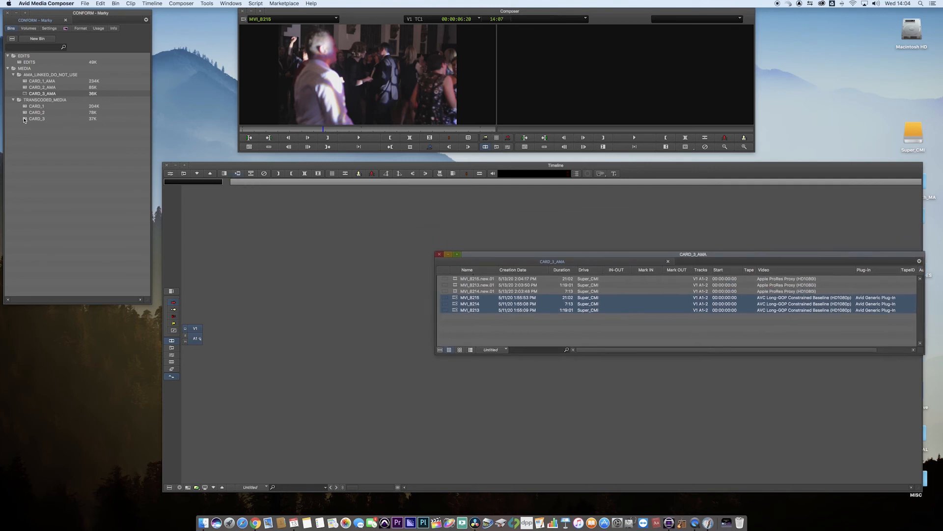
Move the three .new.01 ProRes Proxy clips into the transcoded CARD_3 bin.
{"action": "double_click", "coordinate": [37, 119]}
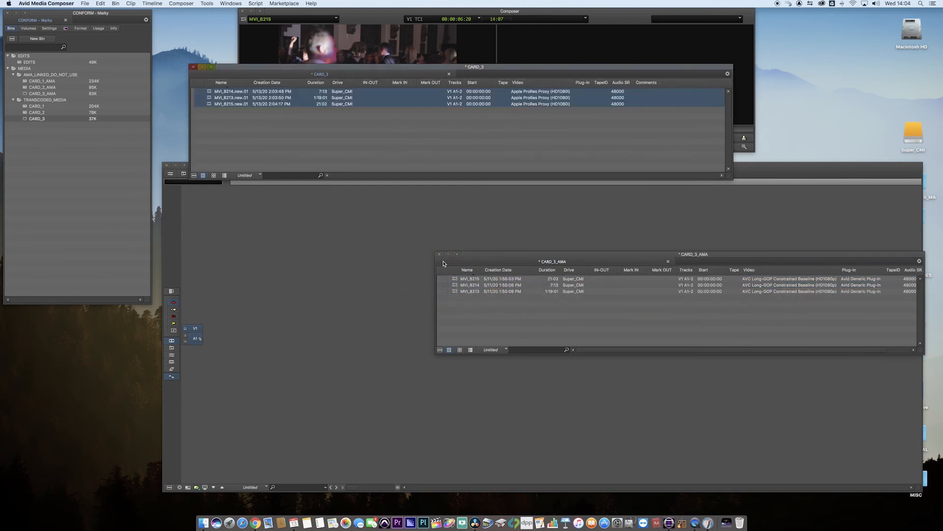
Close the CARD_3_AMA bin, then the CARD_3 bin, leaving the empty workspace.
{"action": "left_click", "coordinate": [439, 253]}
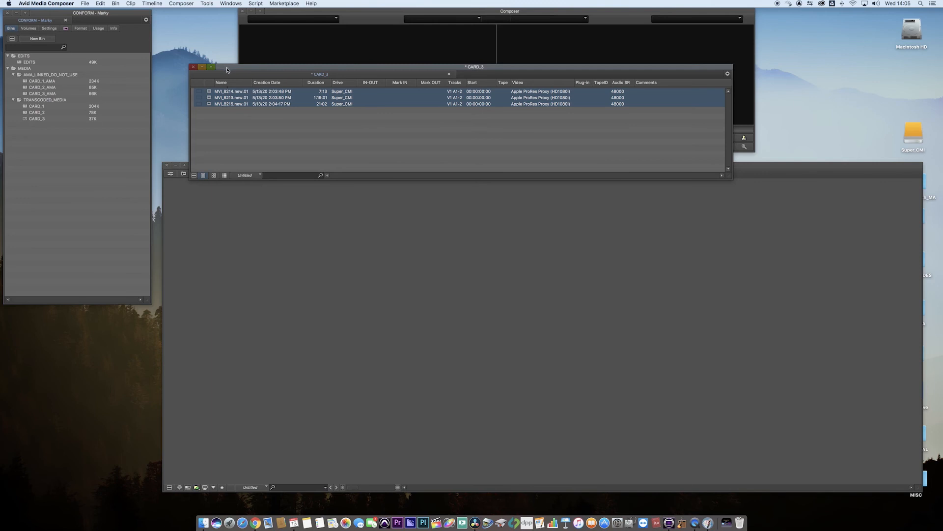
{"action": "left_click_drag", "start_coordinate": [319, 74], "coordinate": [412, 84]}
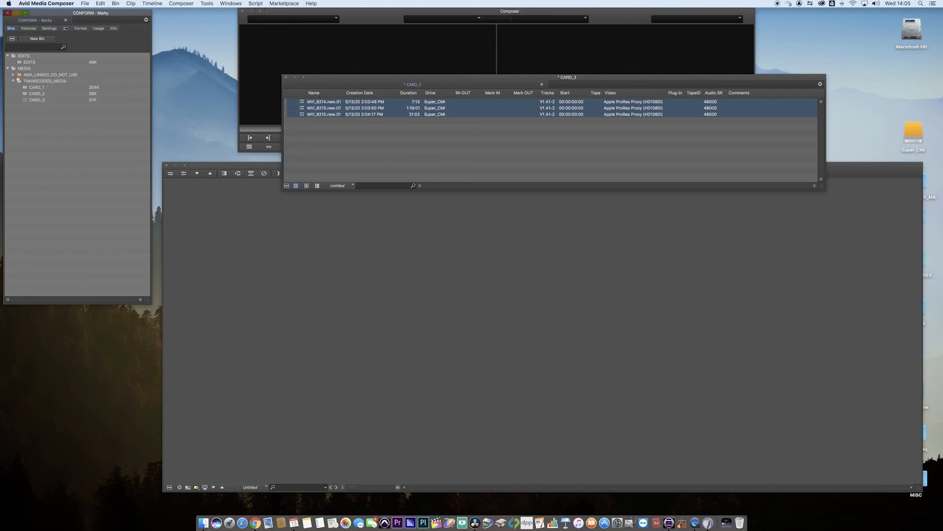
{"action": "left_click", "coordinate": [13, 74]}
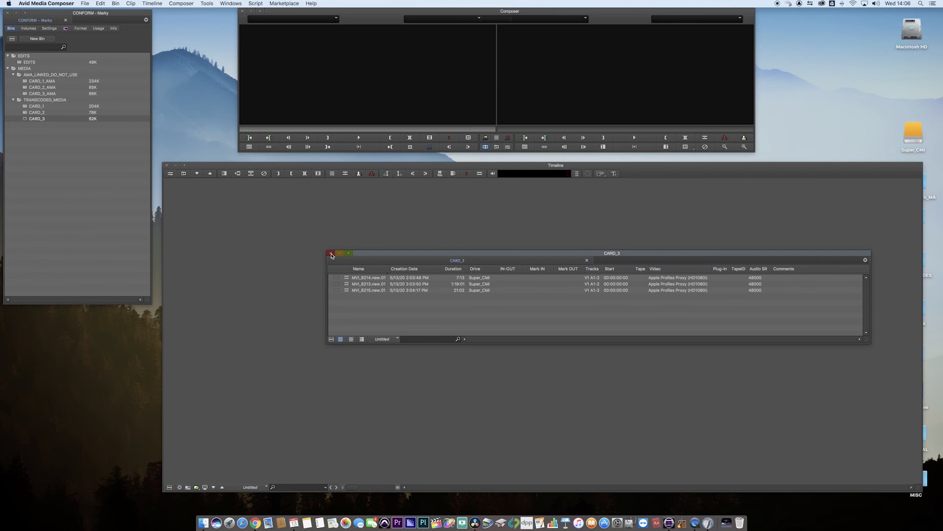
{"action": "left_click", "coordinate": [331, 252]}
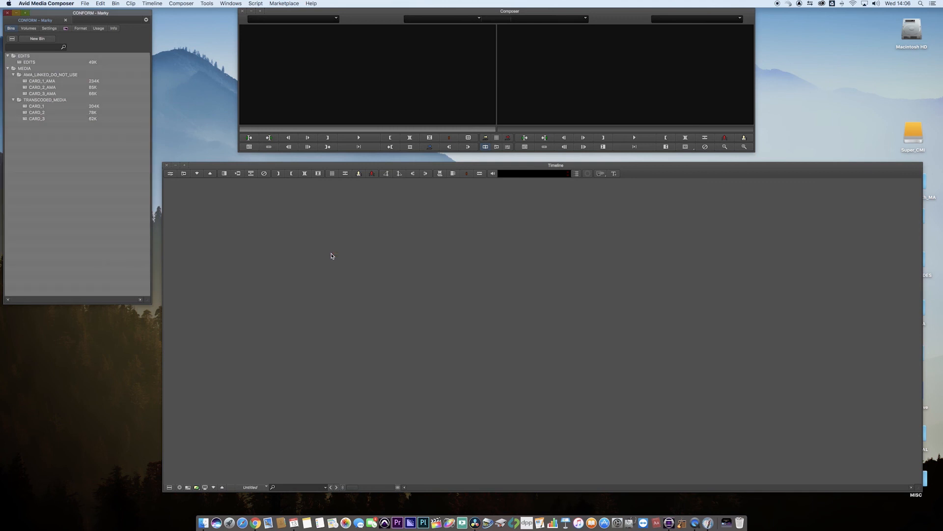